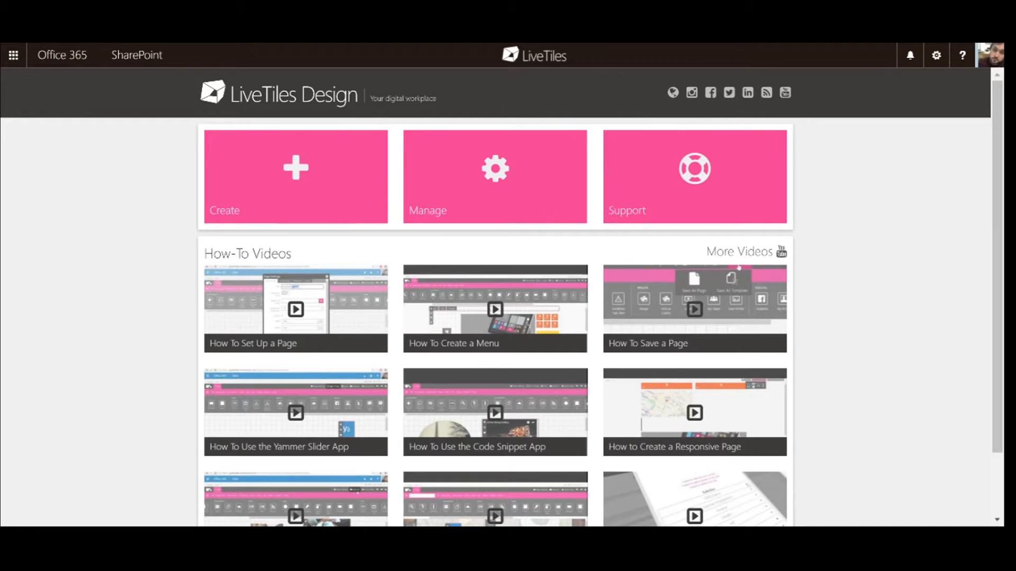
pyautogui.moveTo(159, 250)
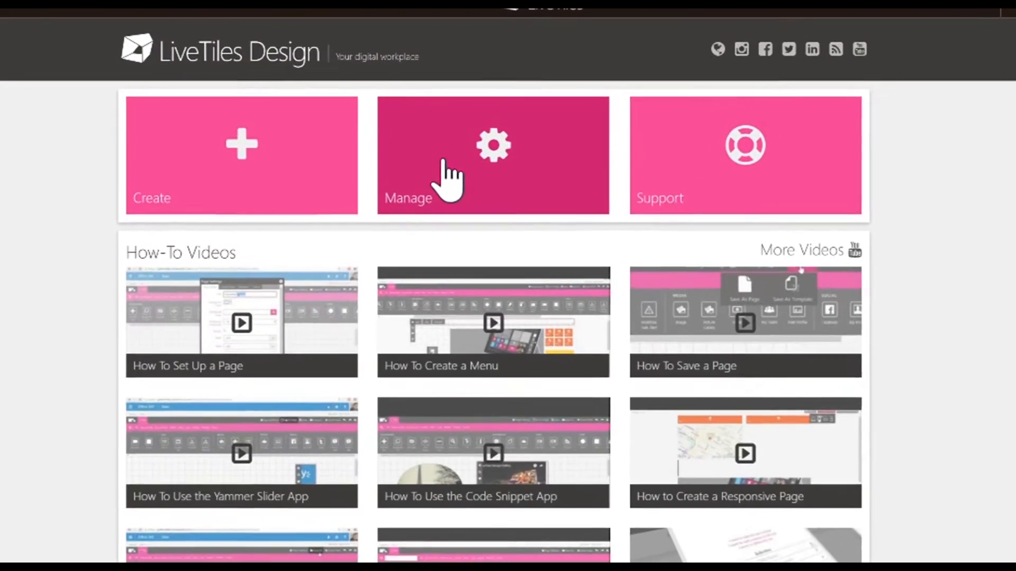
# - Reach the Shared Integrations dialog via the Manage tile's Manage Integrations option
pyautogui.click(492, 156)
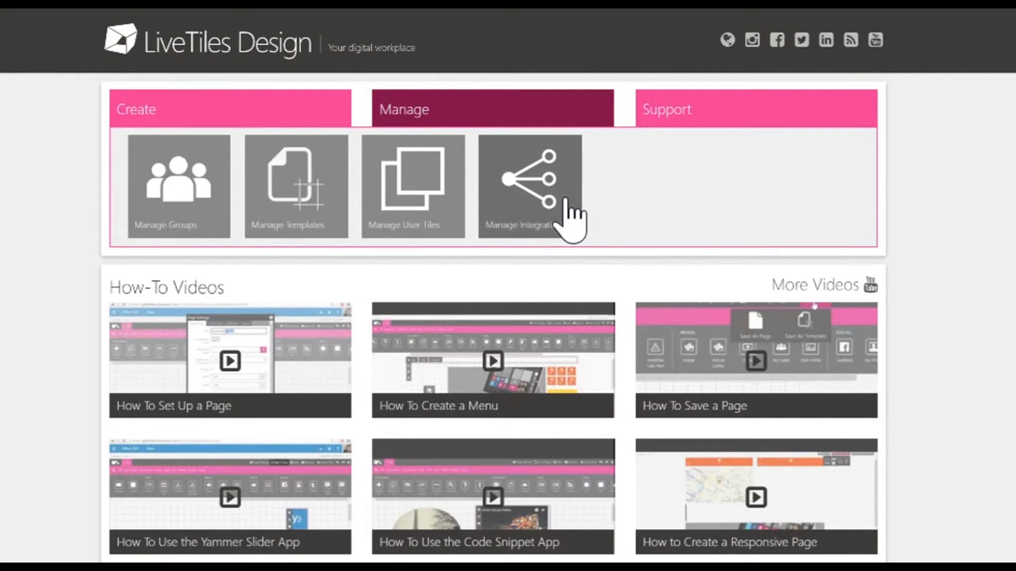
pyautogui.click(530, 186)
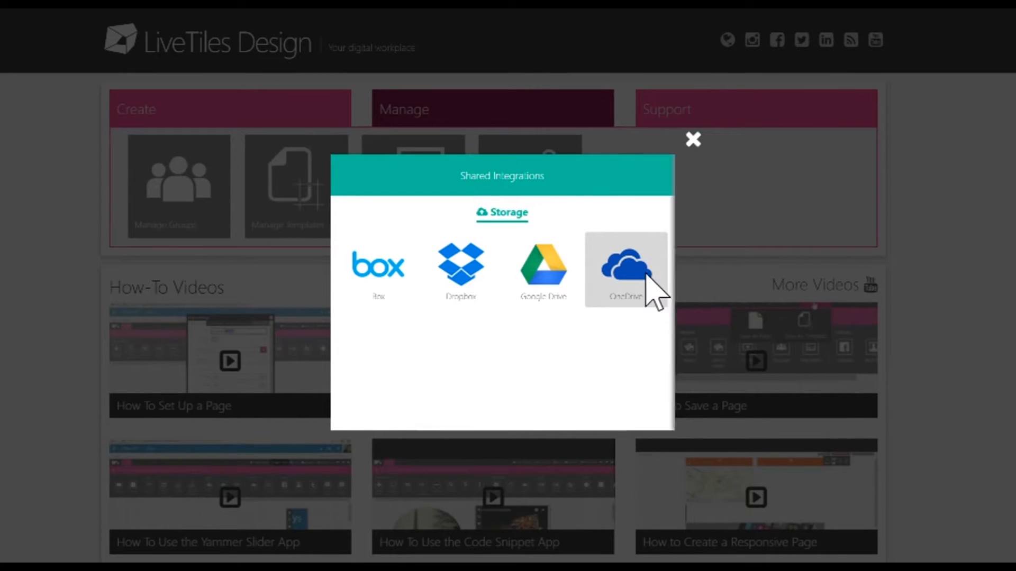
# - Add a new OneDrive integration described as 'Test Integration' and continue to connect it
pyautogui.click(624, 268)
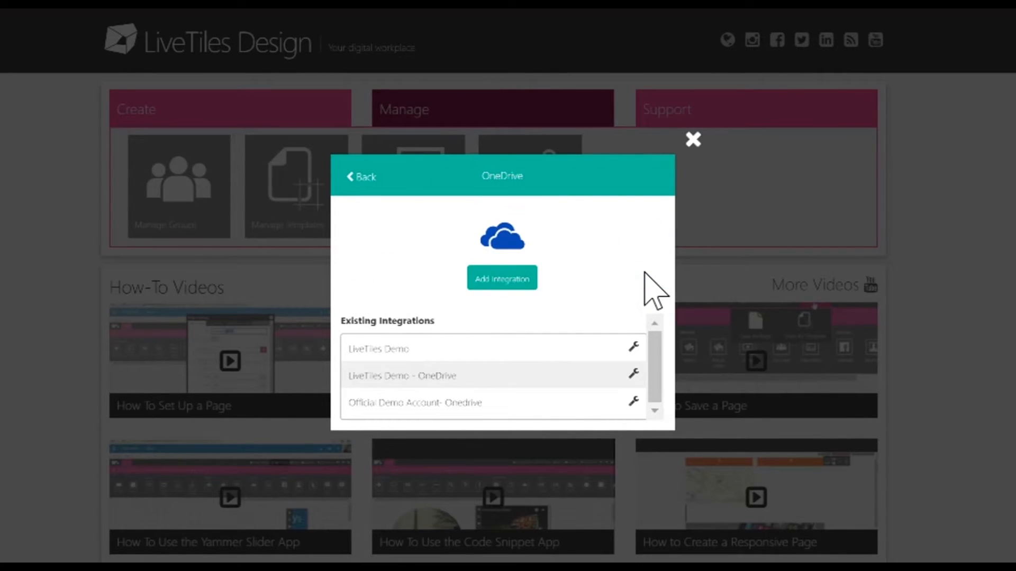
pyautogui.moveTo(619, 298)
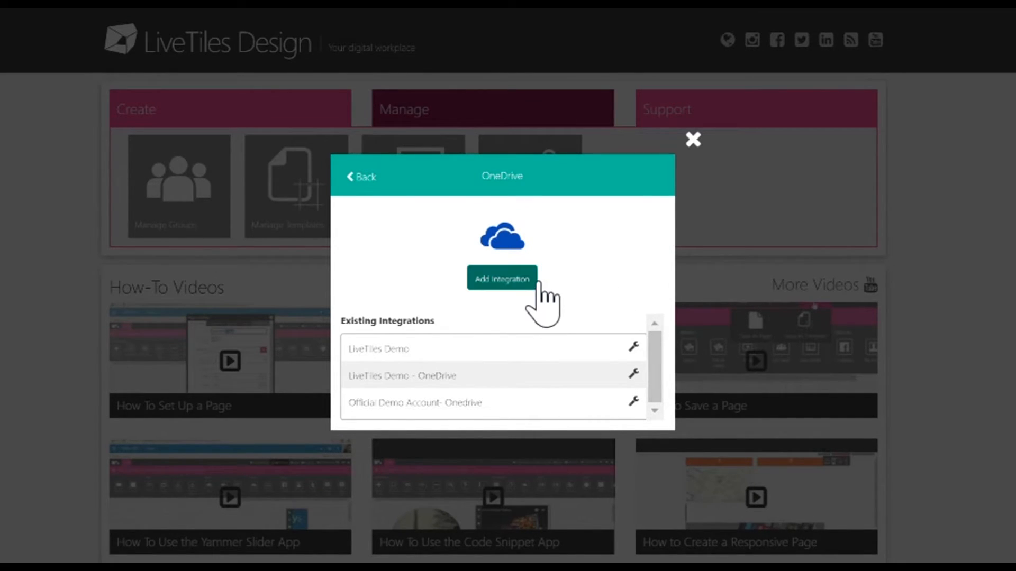
pyautogui.click(502, 278)
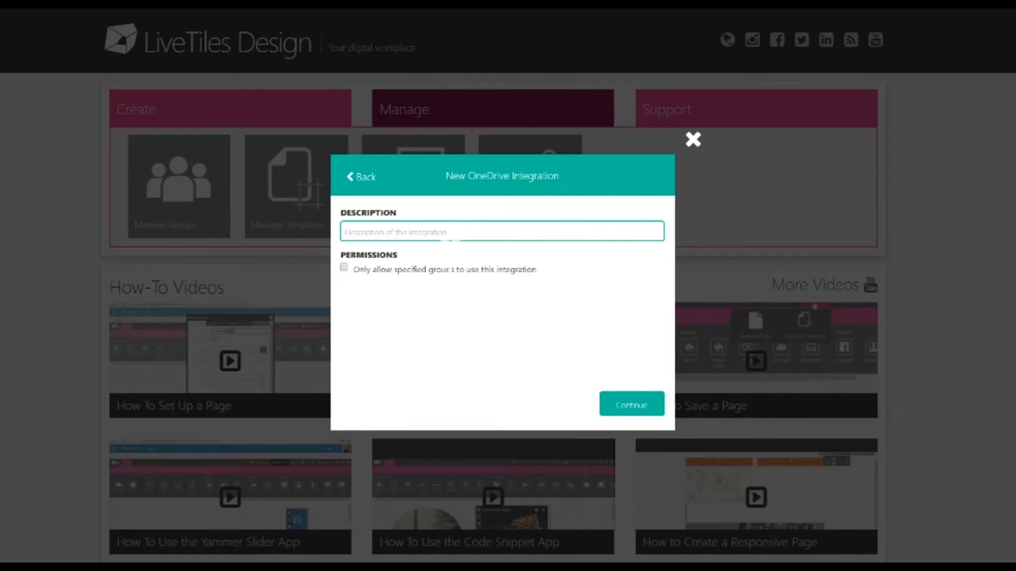
pyautogui.write('Test Integration')
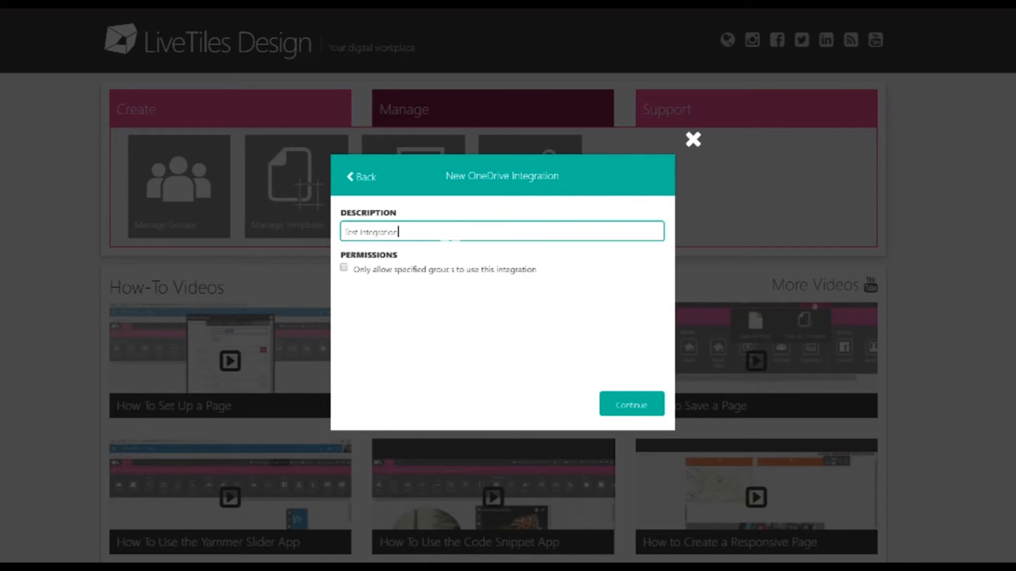
pyautogui.click(631, 403)
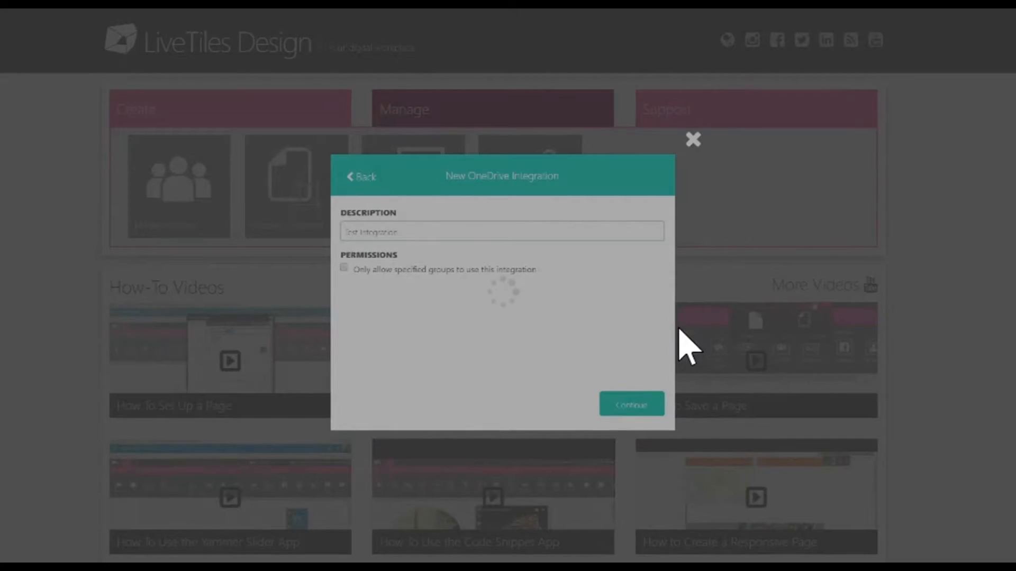
# - Sign in to the Microsoft account to link OneDrive and follow the redirect back to LiveTiles Design
pyautogui.click(630, 403)
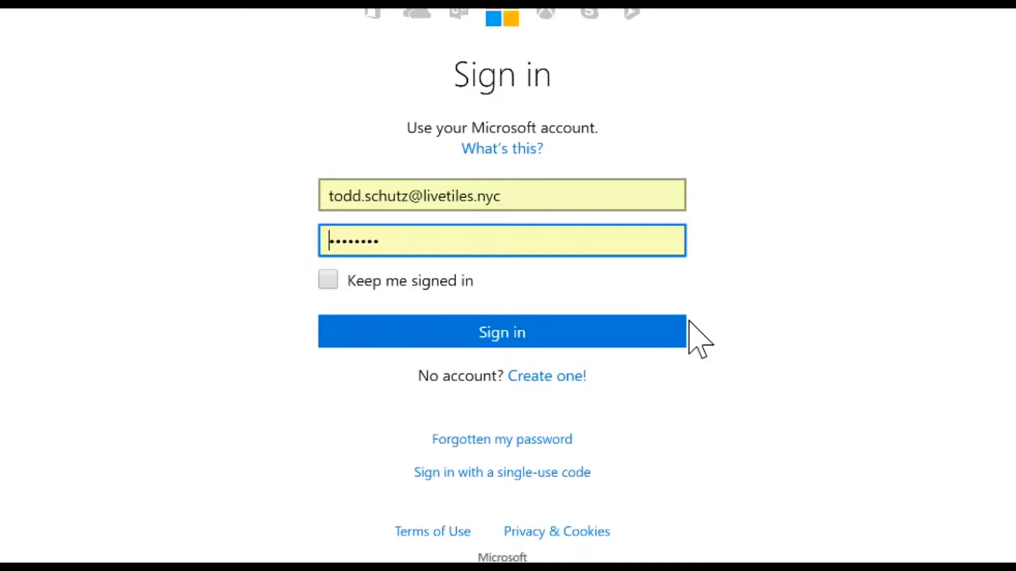
pyautogui.moveTo(657, 339)
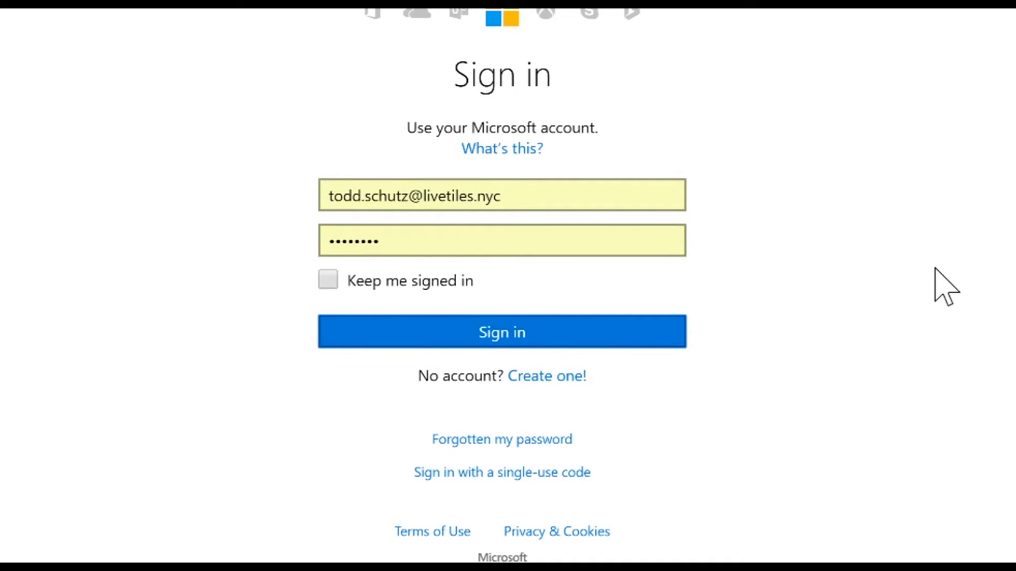
pyautogui.click(500, 331)
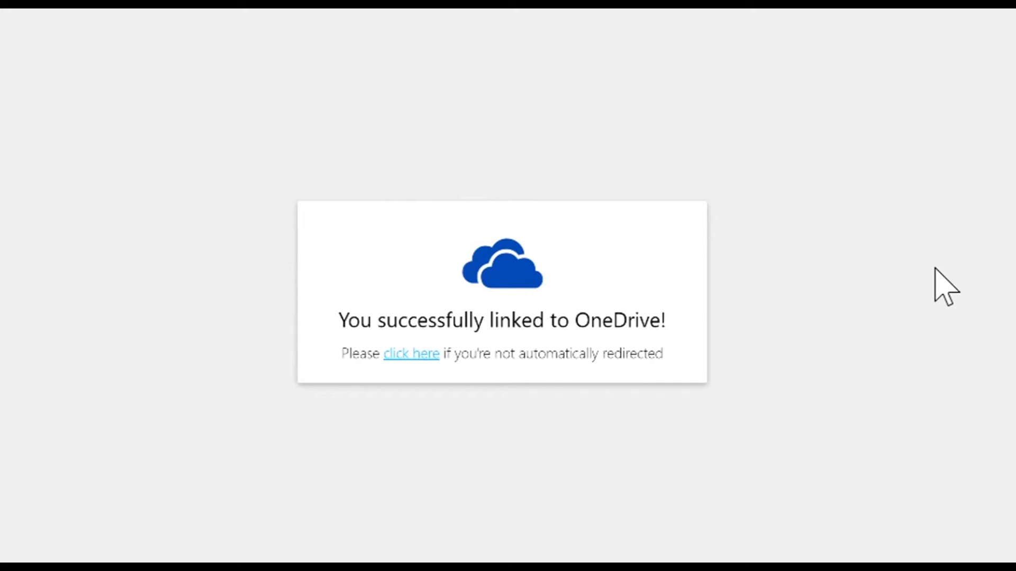
pyautogui.click(411, 353)
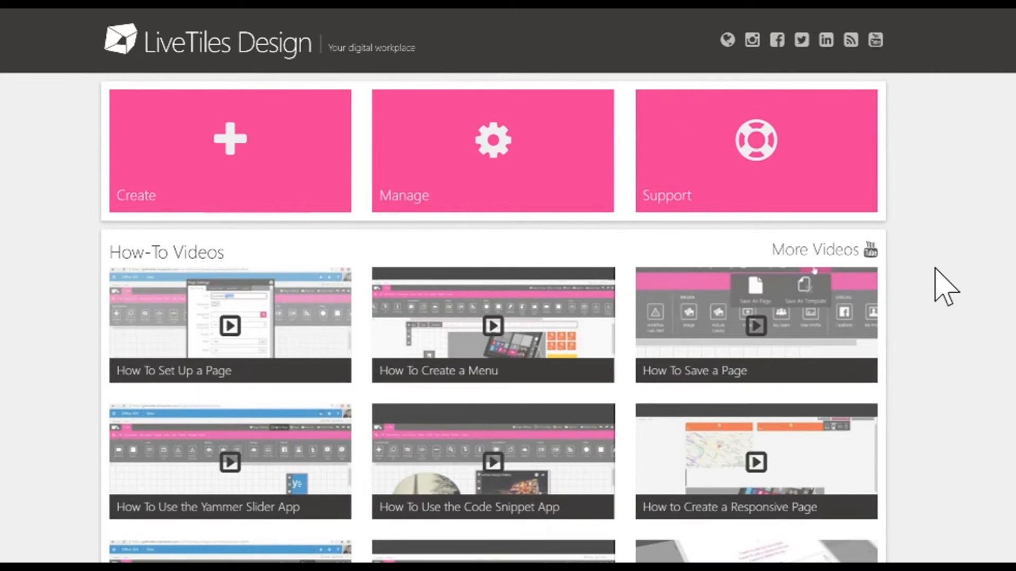
# - Restrict Test Integration to specified groups, adding LiveDev Owners alongside APAC Members
pyautogui.click(492, 150)
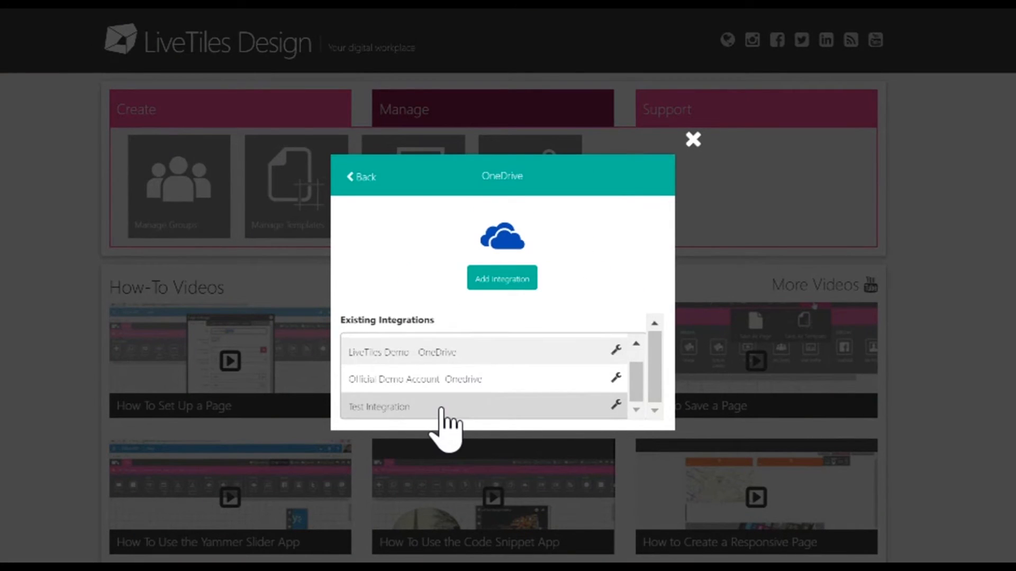
pyautogui.click(614, 404)
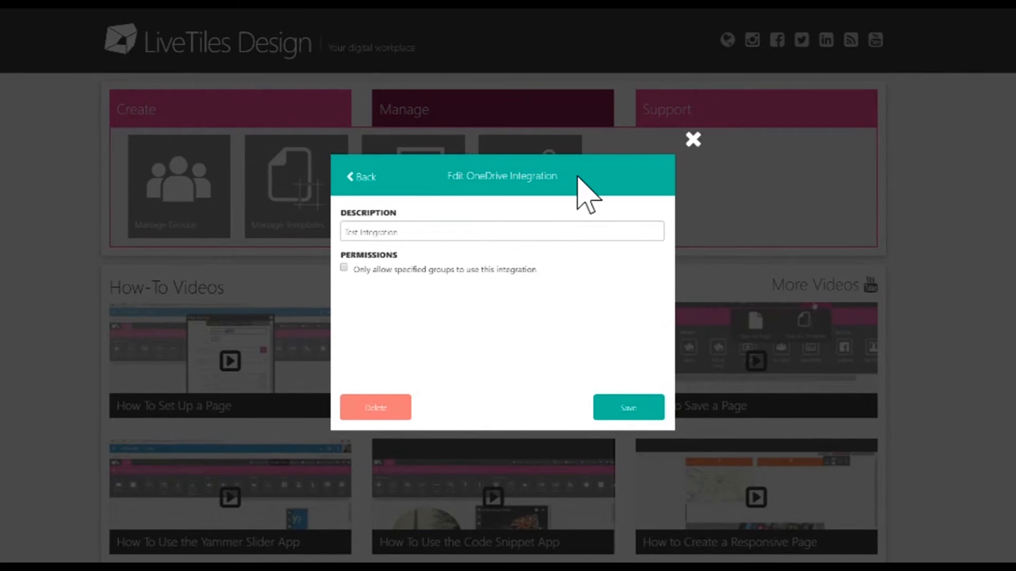
pyautogui.moveTo(354, 285)
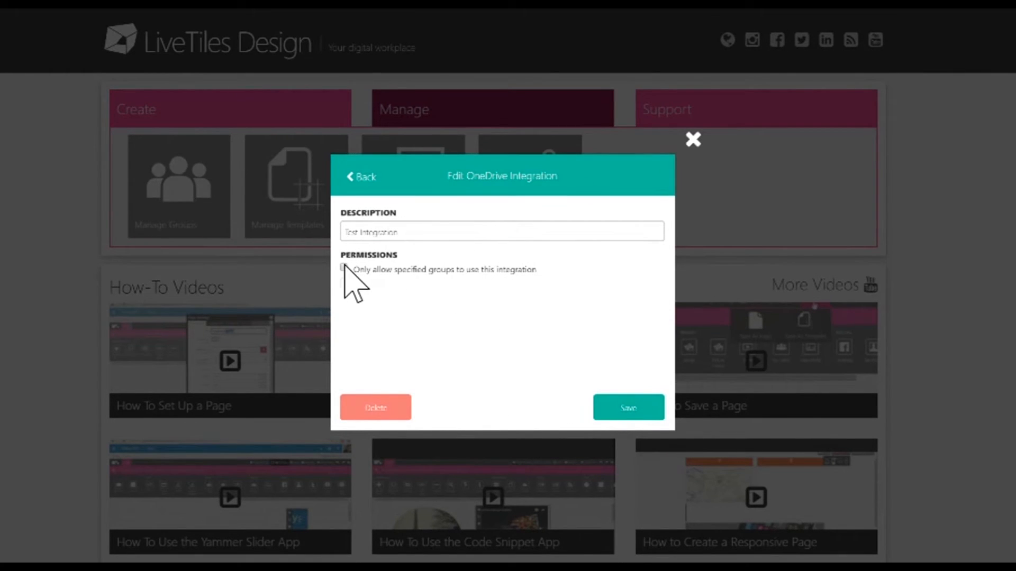
pyautogui.click(344, 269)
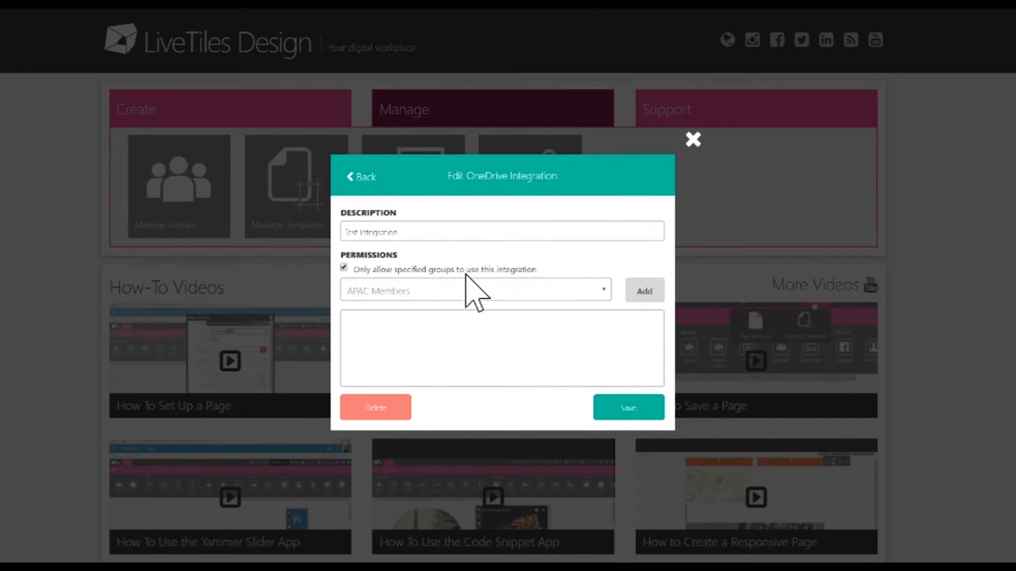
pyautogui.click(475, 290)
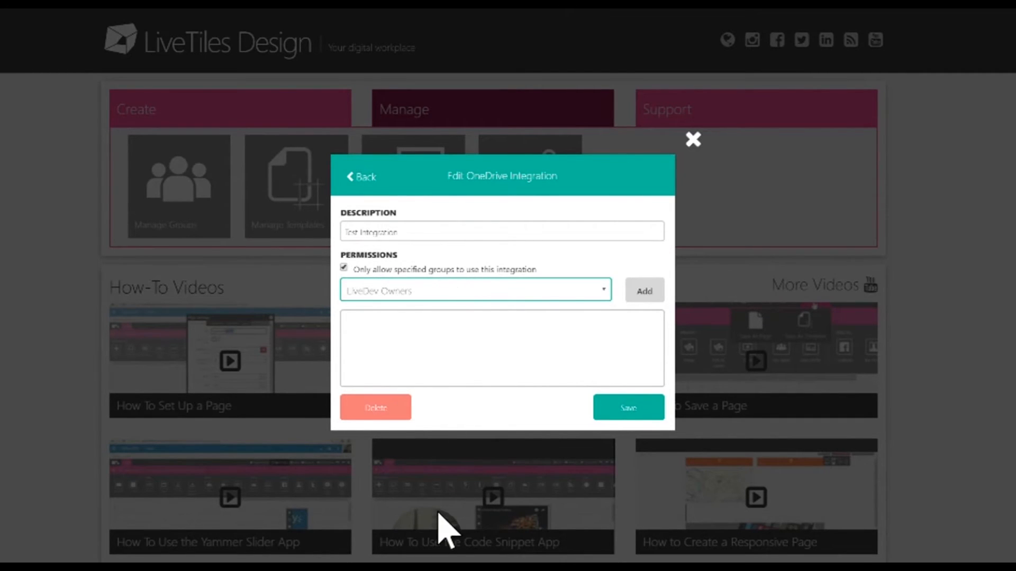
pyautogui.moveTo(421, 483)
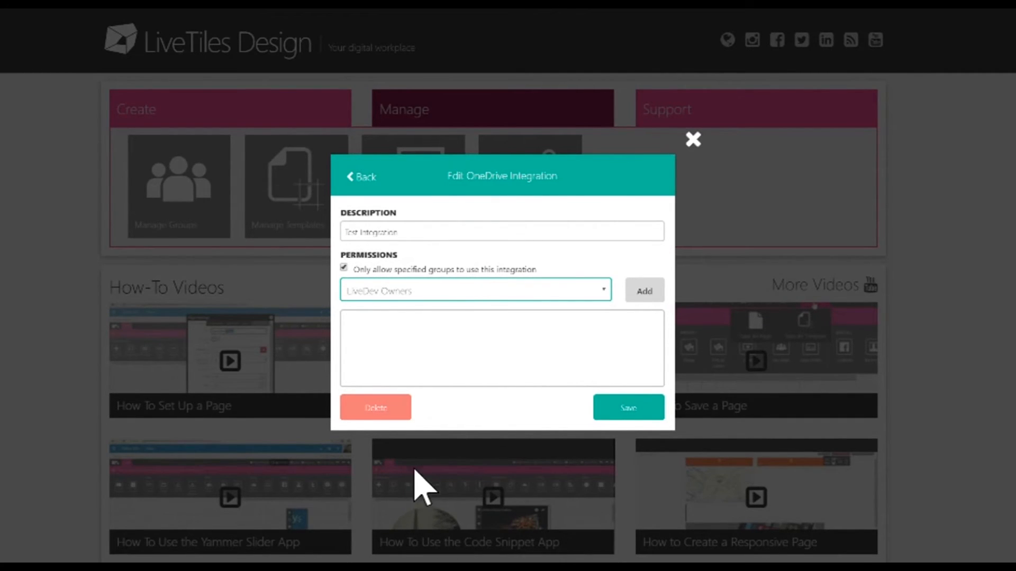
pyautogui.click(642, 290)
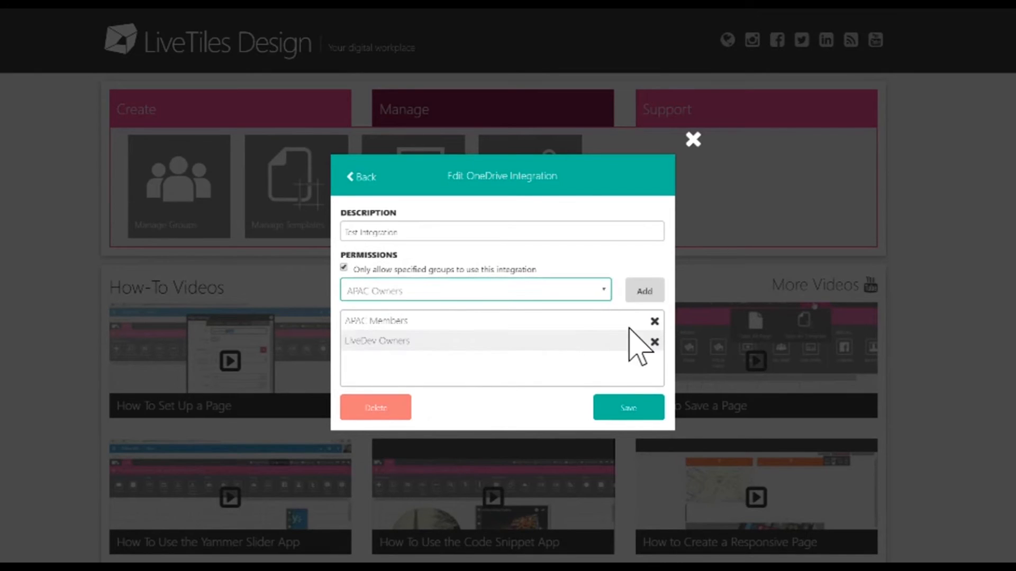
pyautogui.moveTo(655, 342)
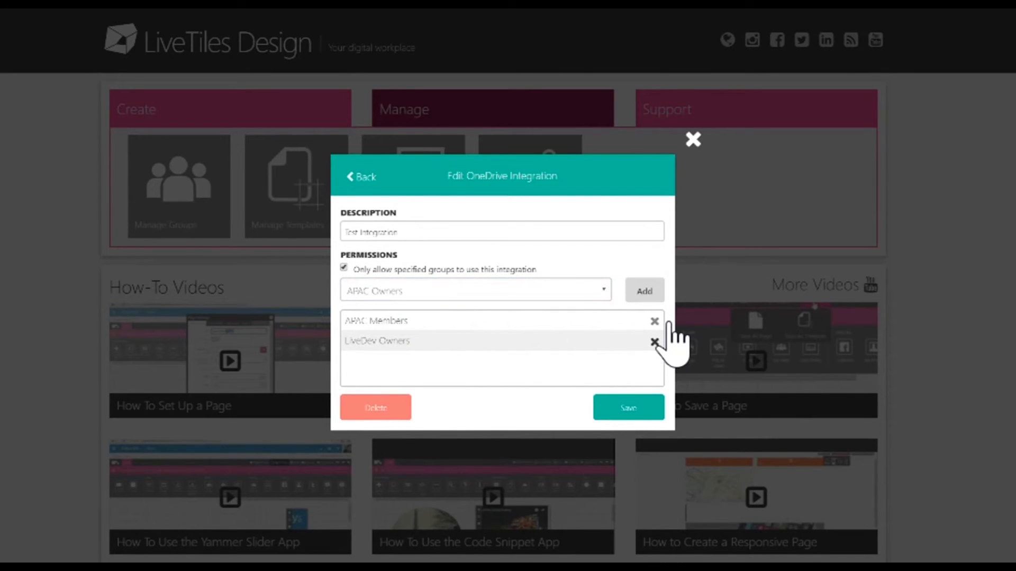
# - Save the group restrictions and confirm the Save Changes prompt
pyautogui.click(626, 408)
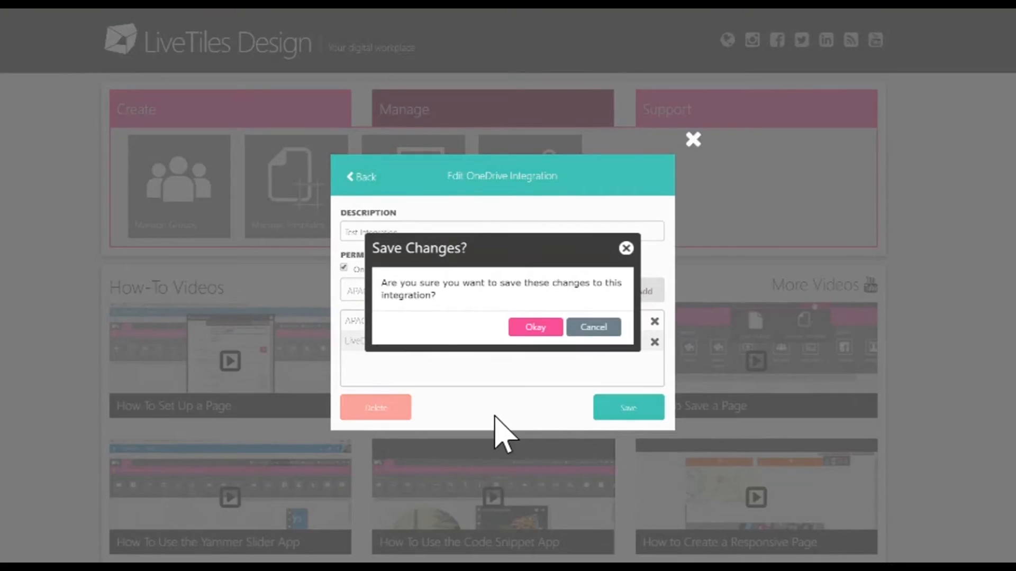
pyautogui.moveTo(534, 324)
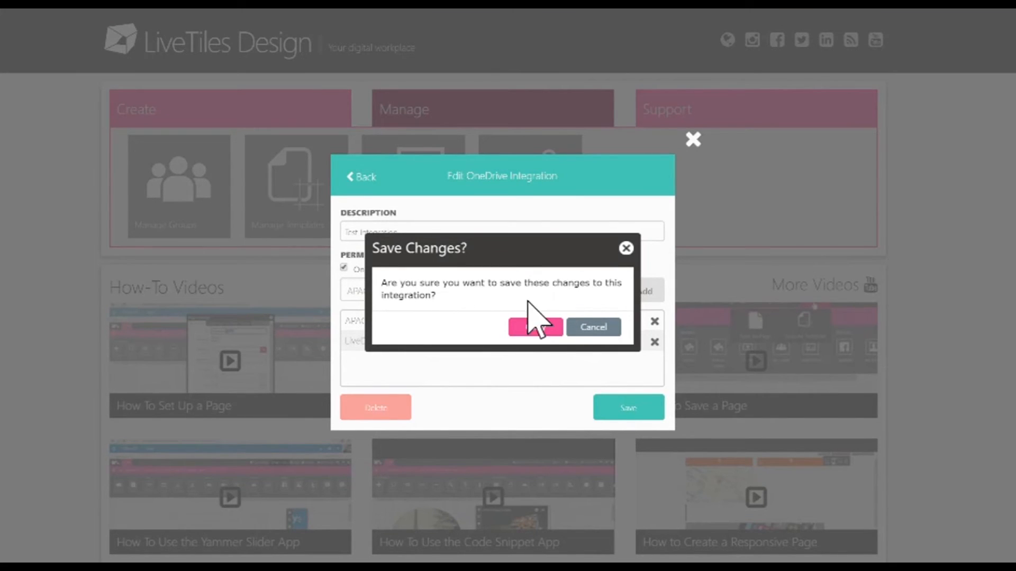
pyautogui.click(534, 327)
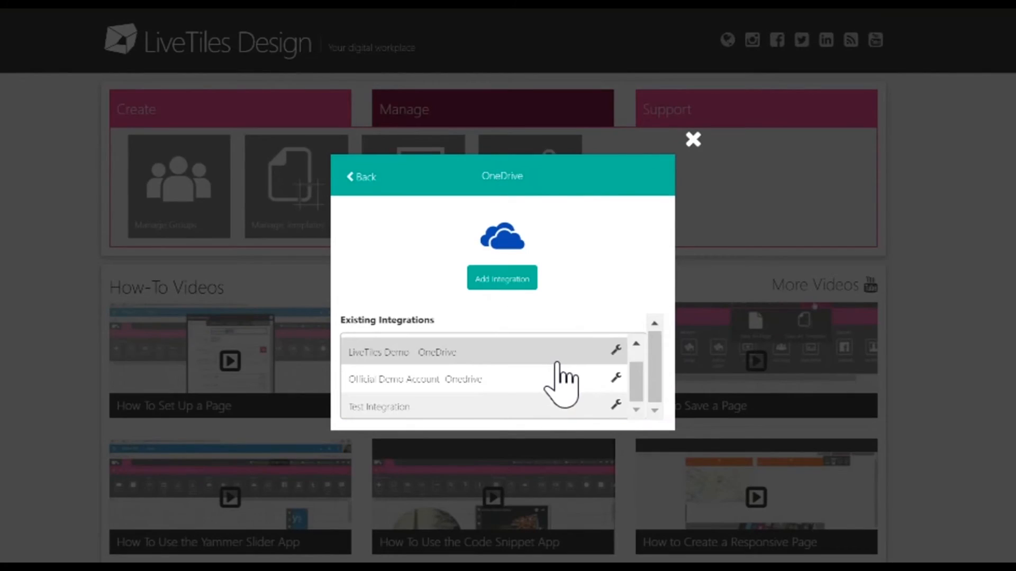
pyautogui.moveTo(629, 265)
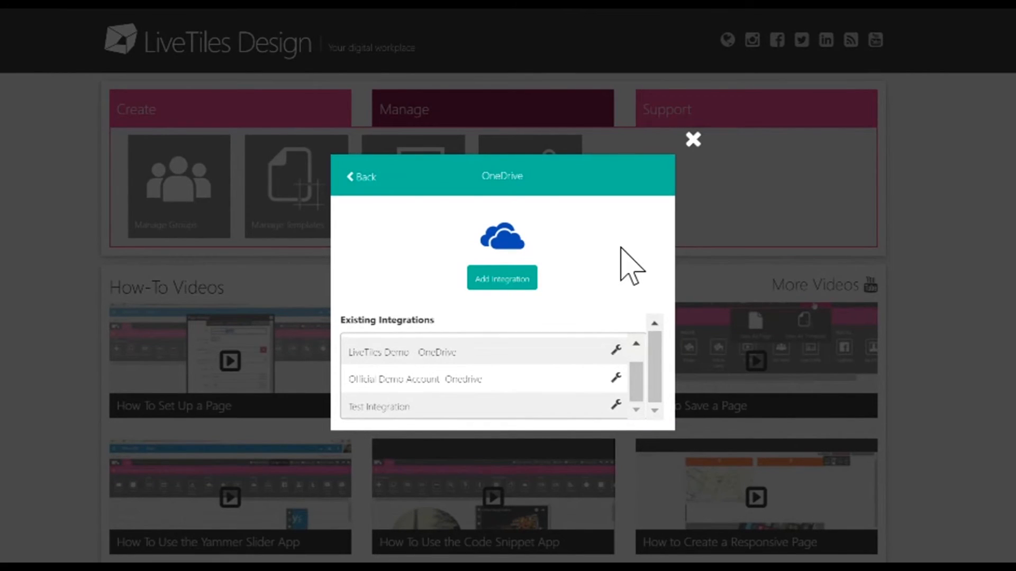
pyautogui.moveTo(712, 162)
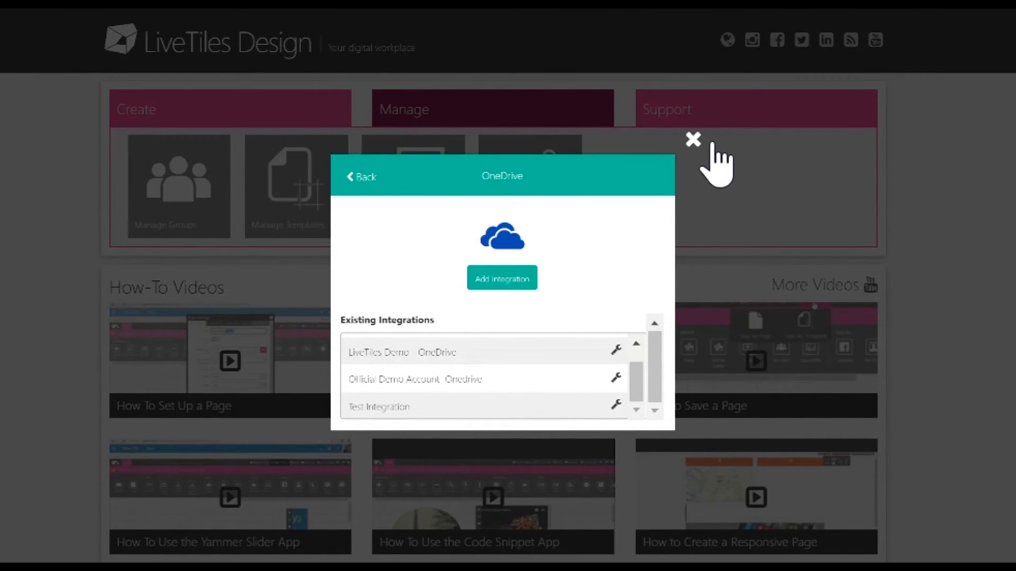
# - Create a page from the Blank template and place a Cloud Documents tile on its canvas
pyautogui.click(693, 139)
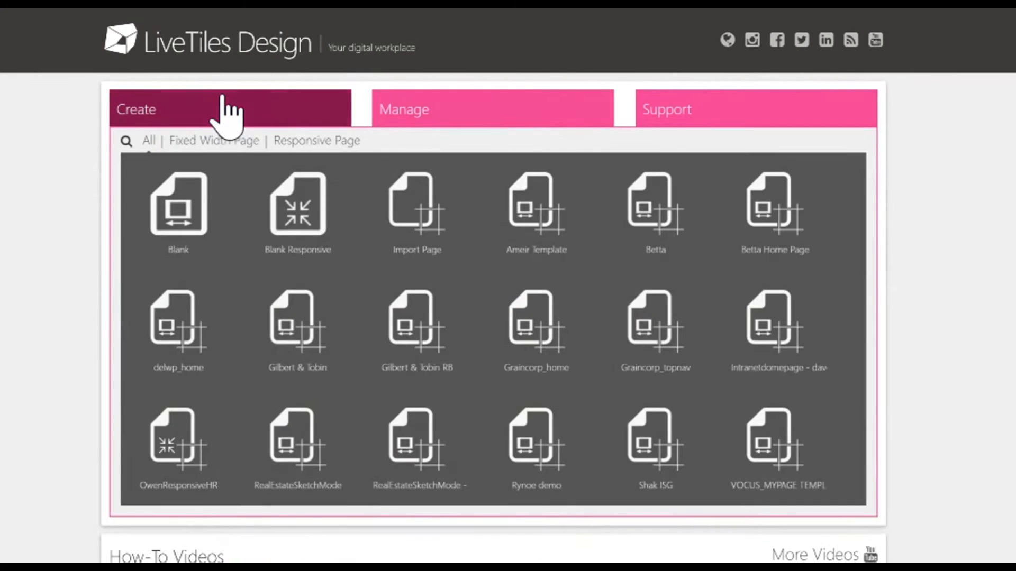
pyautogui.moveTo(304, 211)
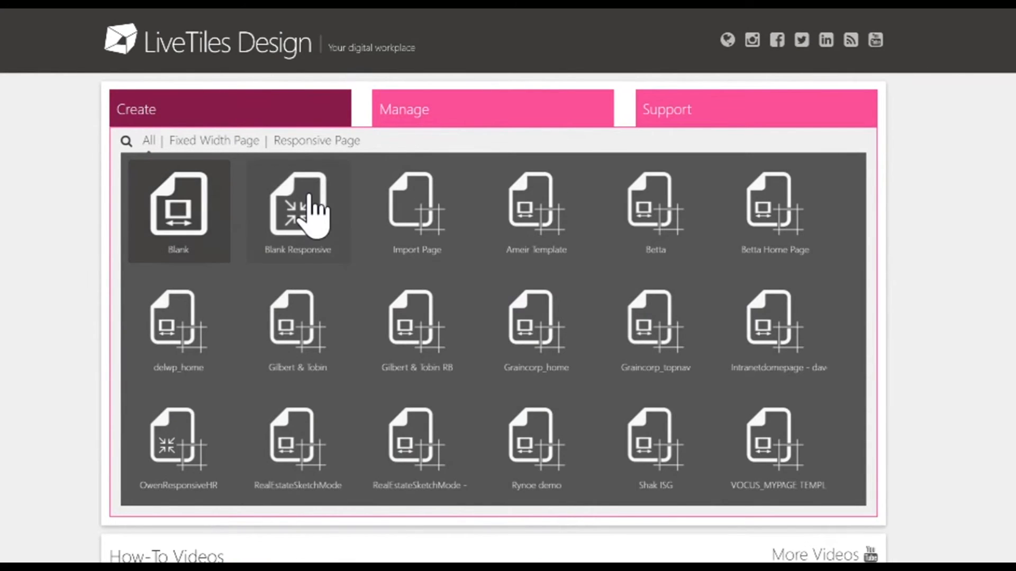
pyautogui.click(297, 211)
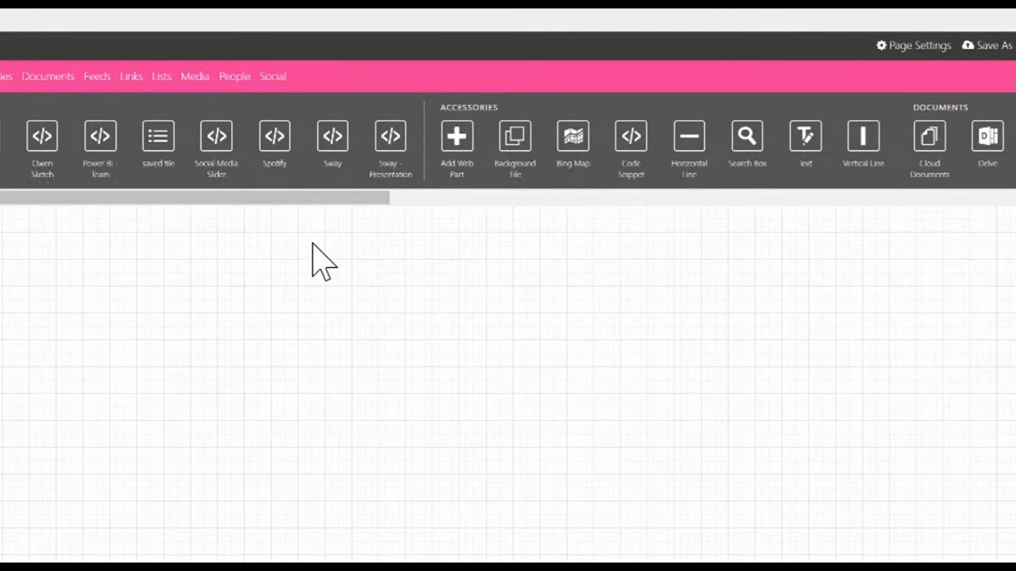
pyautogui.hscroll(3)
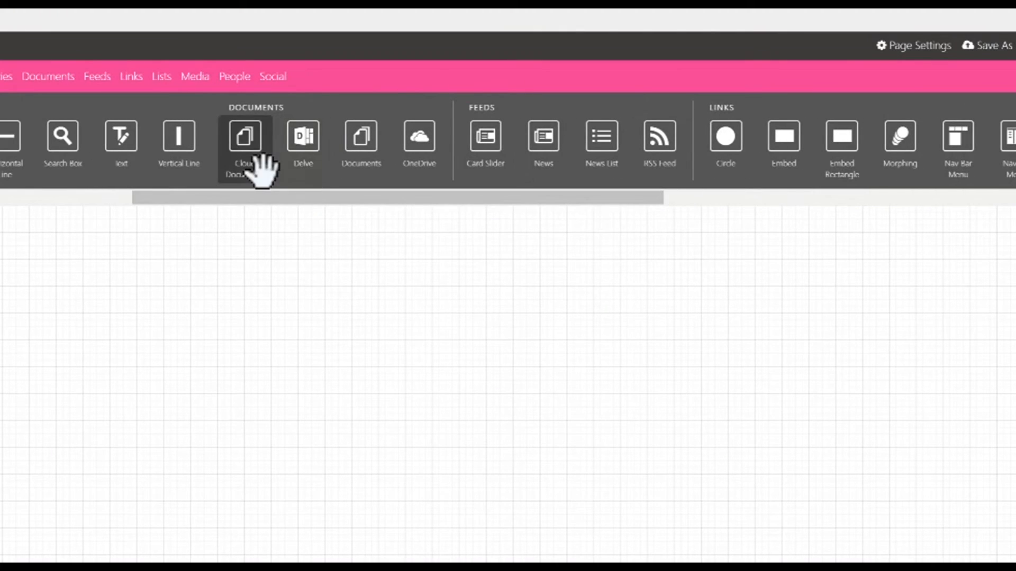
pyautogui.click(245, 136)
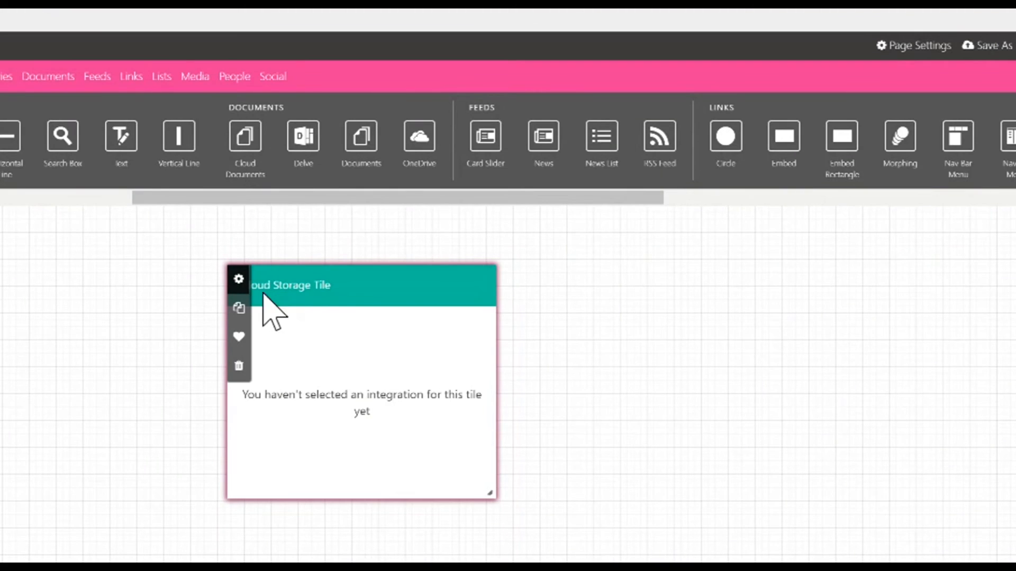
# - Set the tile's storage to Test Integration with DD/MM/YYYY dates and apply the settings
pyautogui.click(239, 279)
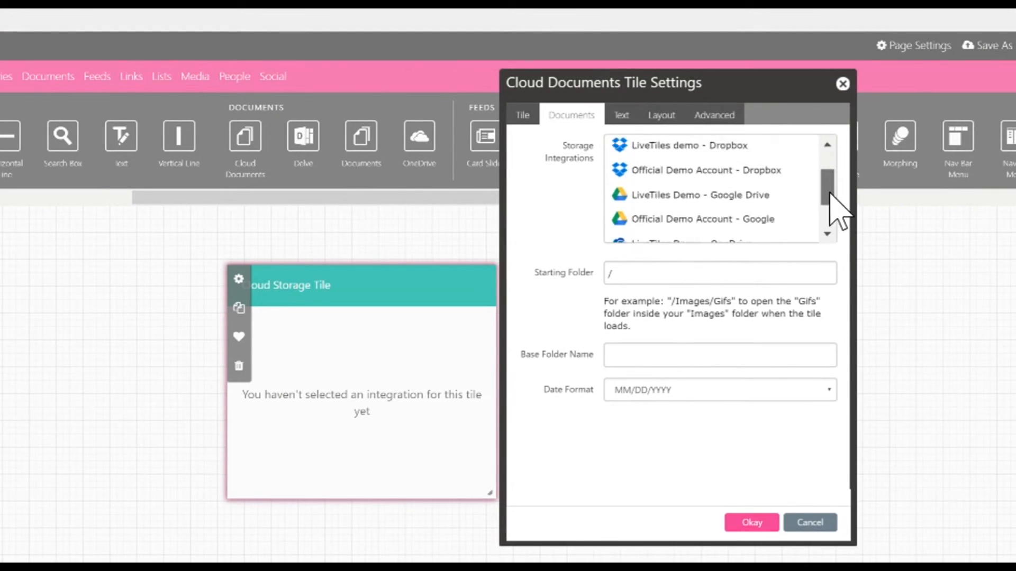
pyautogui.scroll(-3)
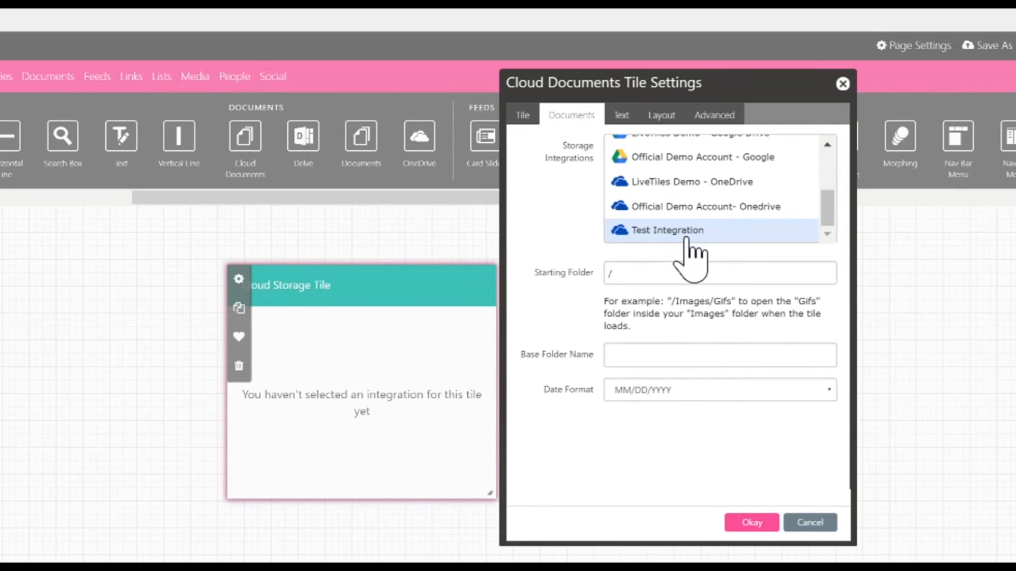
pyautogui.click(719, 273)
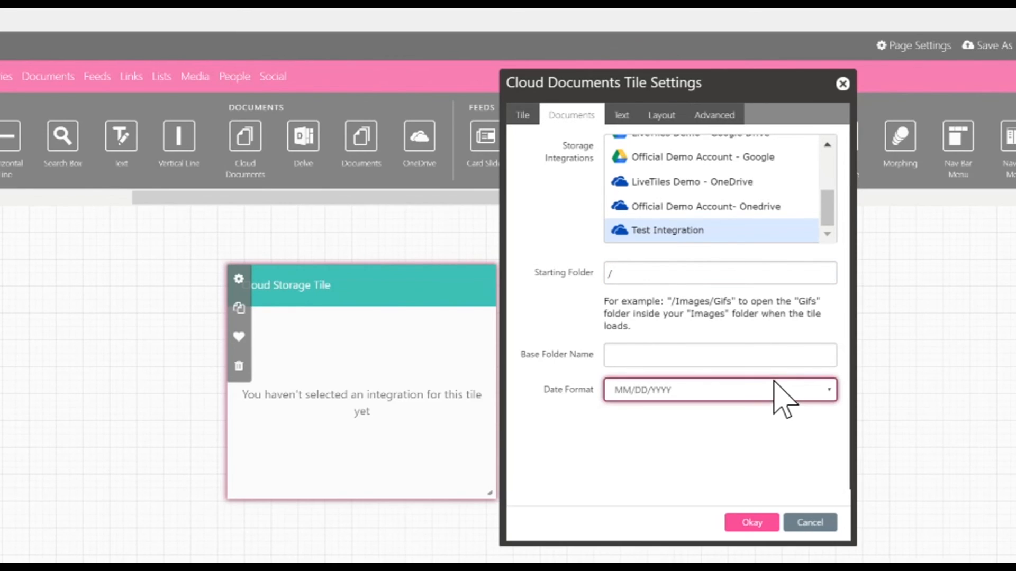
pyautogui.moveTo(626, 430)
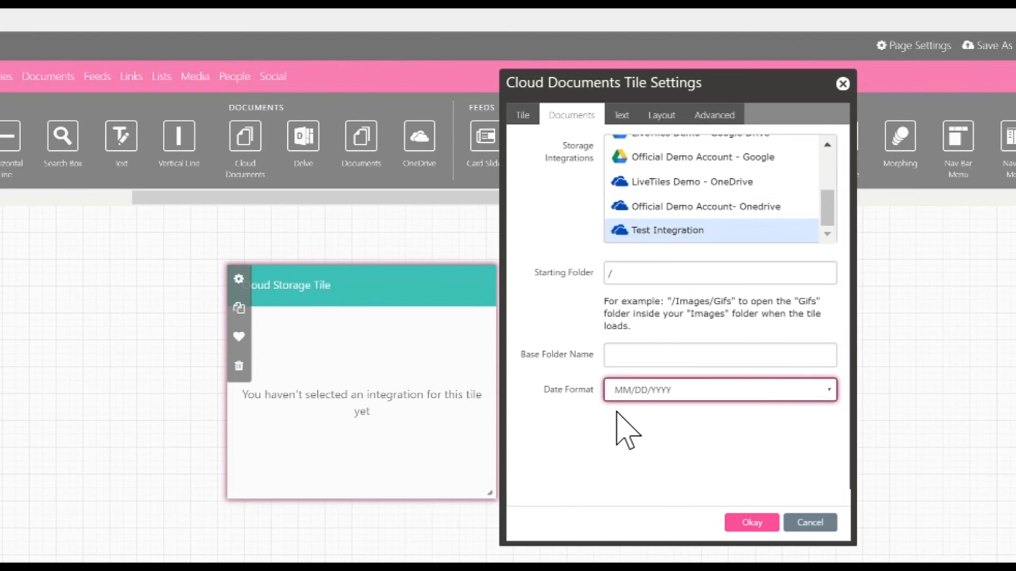
pyautogui.click(718, 389)
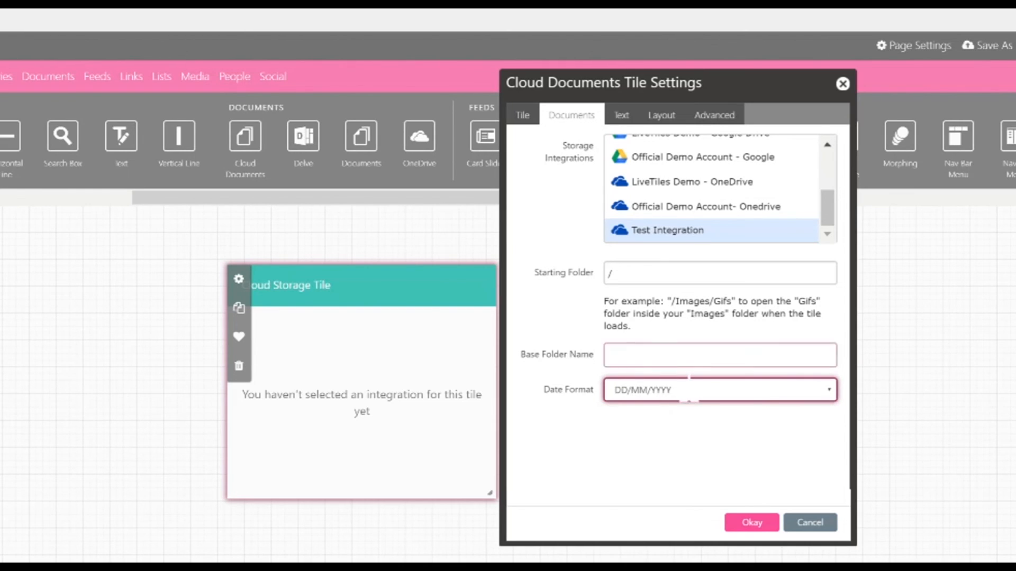
pyautogui.click(751, 521)
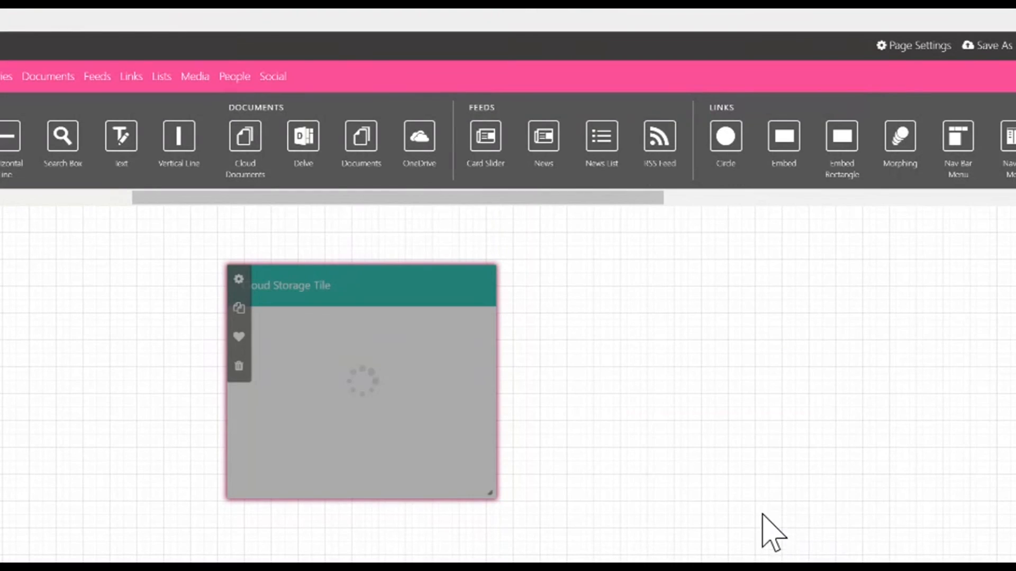